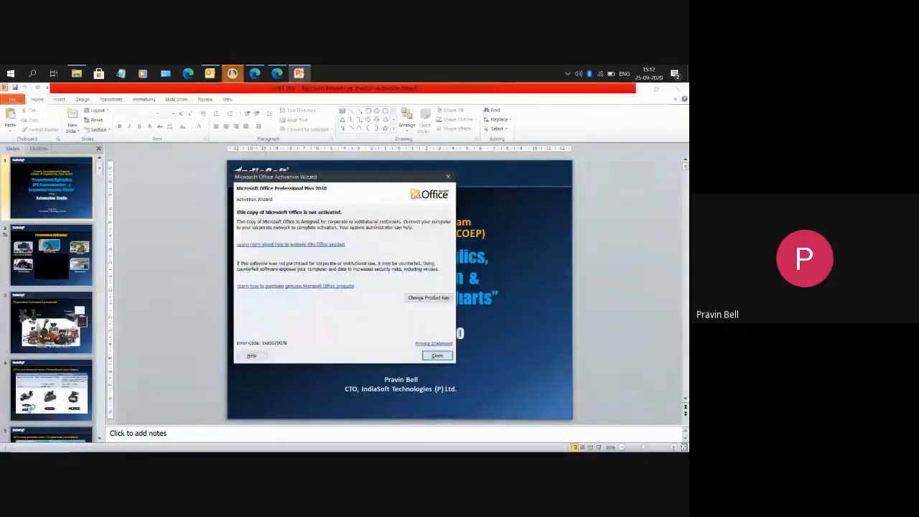
Dismiss the Office activation wizard to reach the valve comparison slide
click(437, 357)
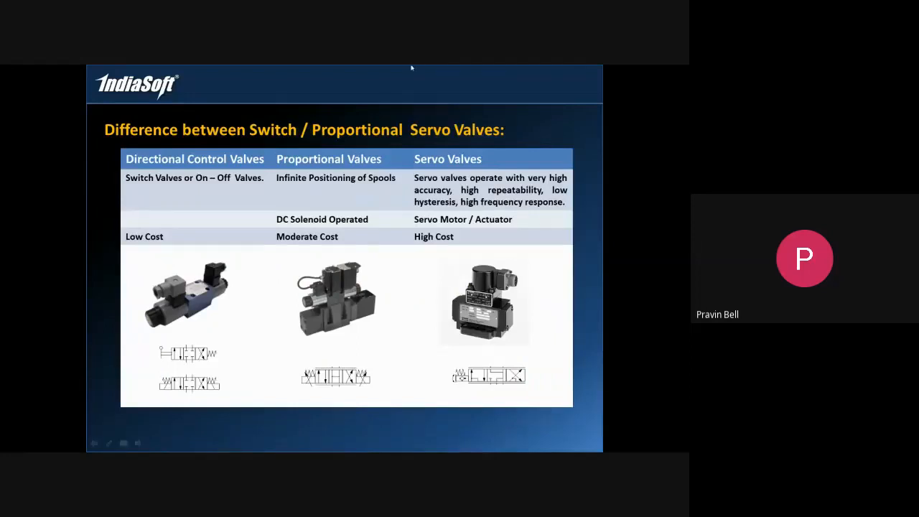
mouse_move(189, 172)
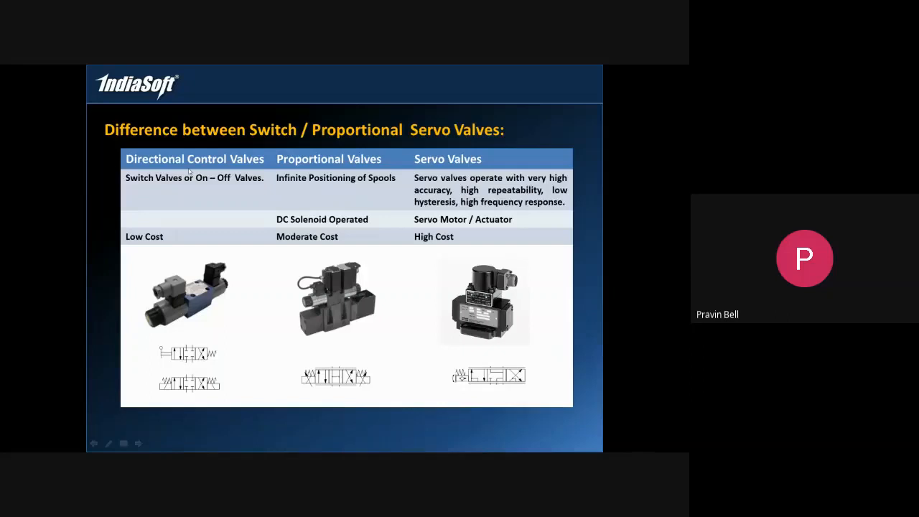
mouse_move(230, 81)
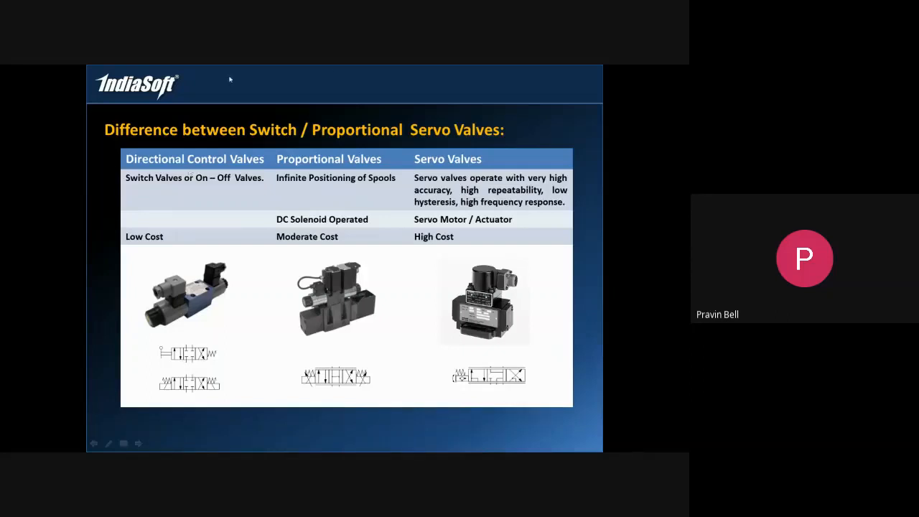
mouse_move(357, 166)
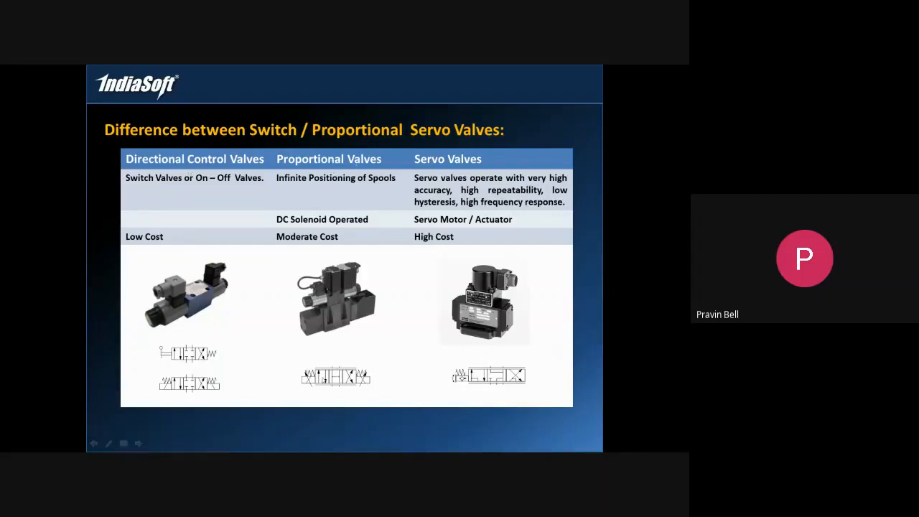
mouse_move(294, 390)
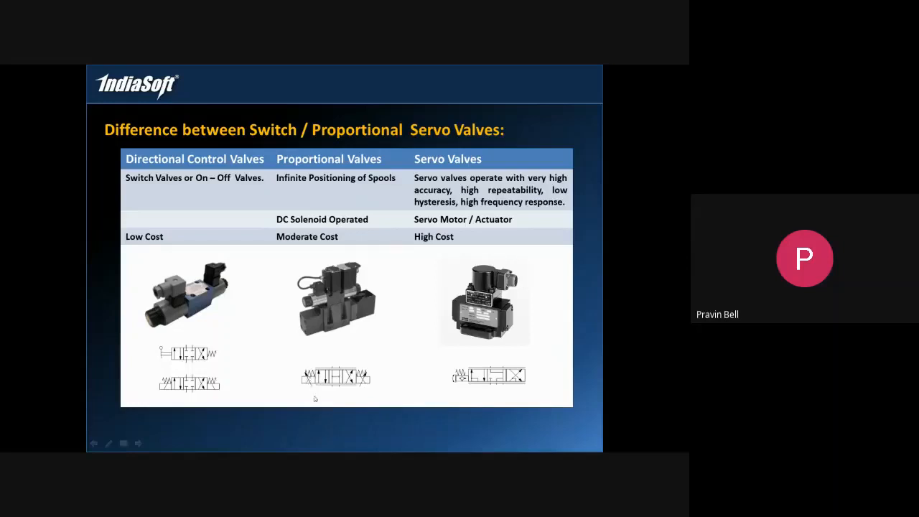
mouse_move(439, 155)
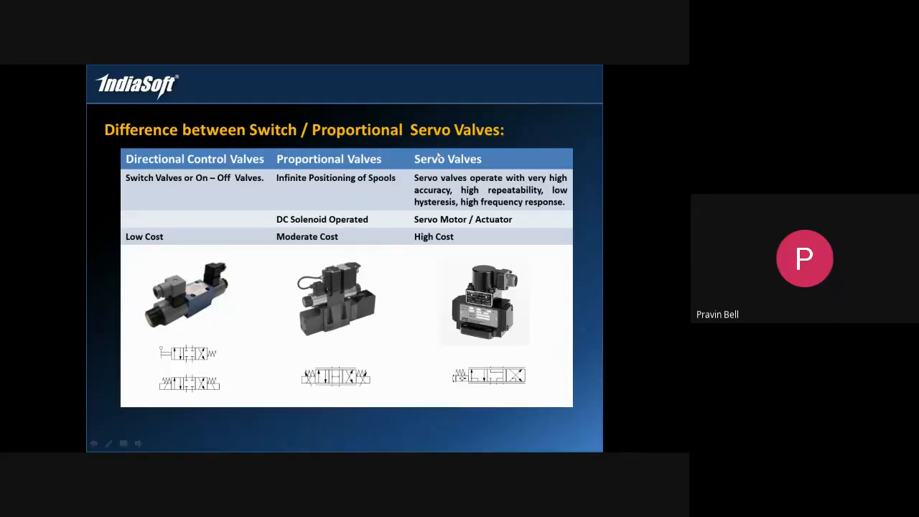
mouse_move(461, 392)
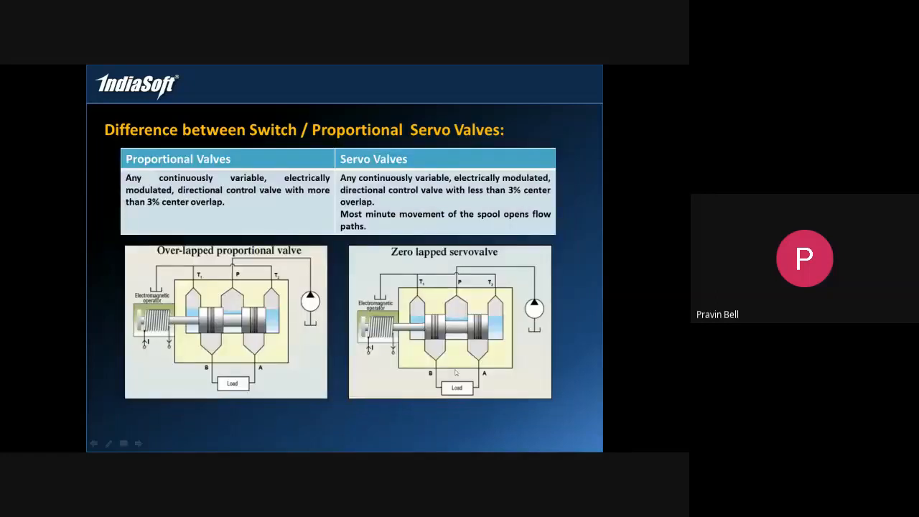
mouse_move(532, 257)
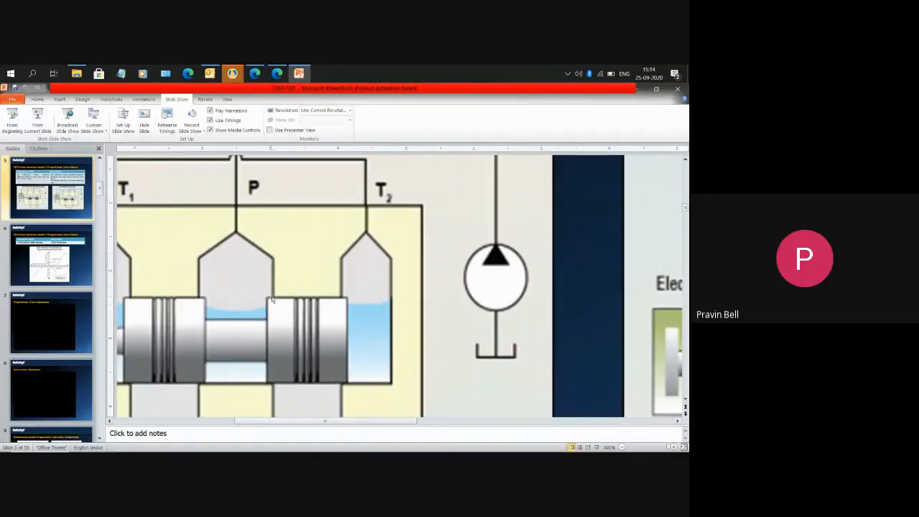
mouse_move(354, 291)
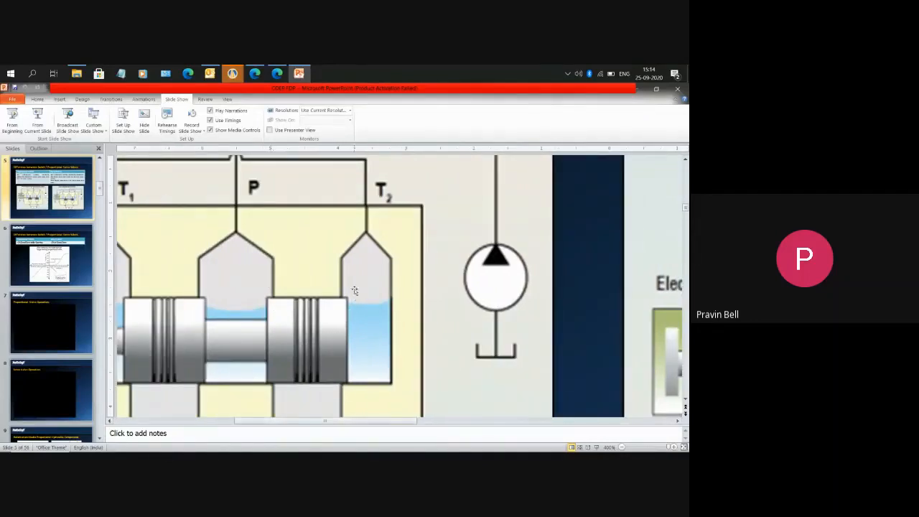
mouse_move(328, 293)
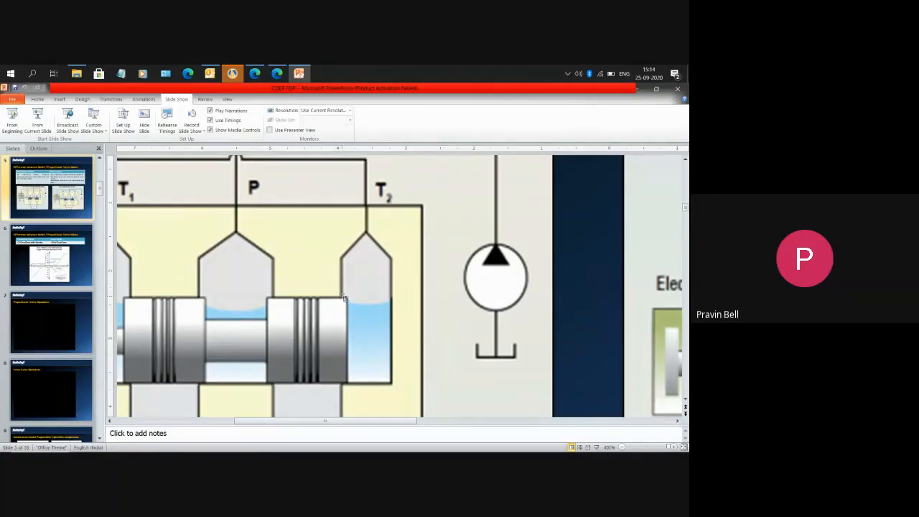
mouse_move(347, 305)
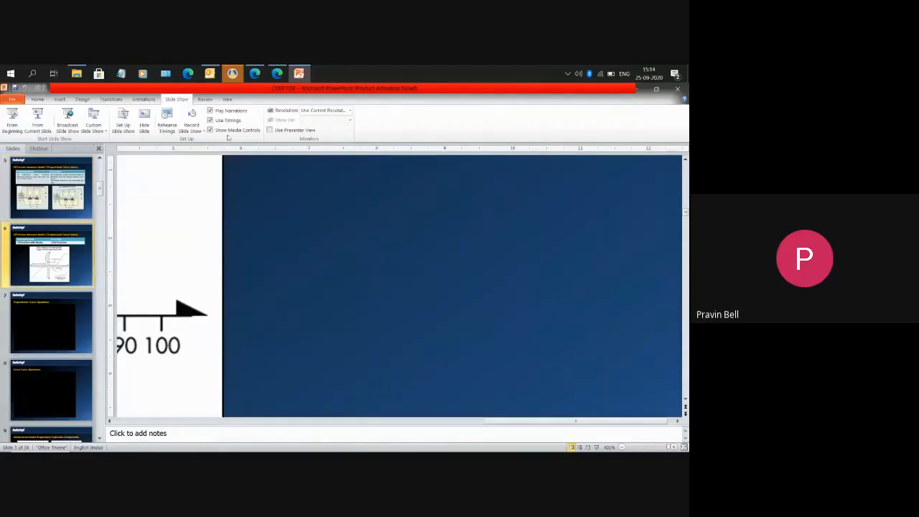
Return to Normal view showing the whole proportional-versus-servo valve slide
click(227, 100)
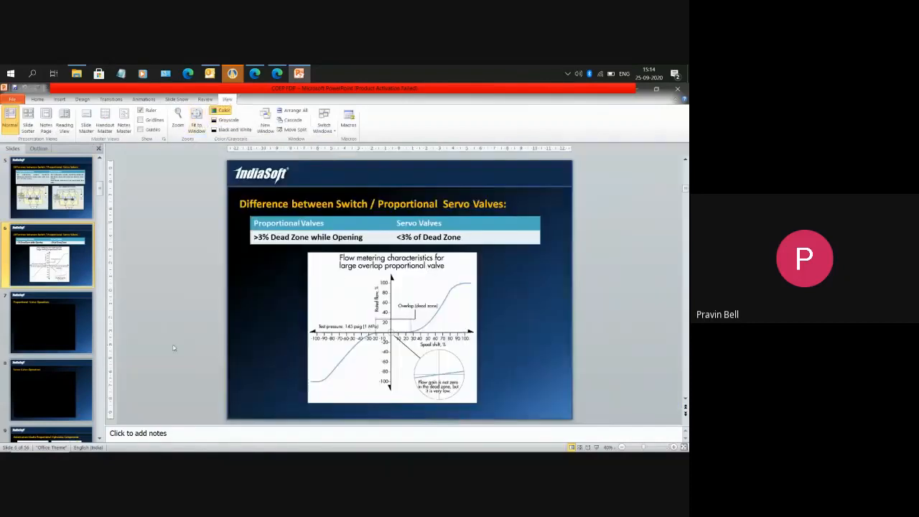
Start the slide show from the current valve comparison slide via the Slide Show ribbon
click(177, 99)
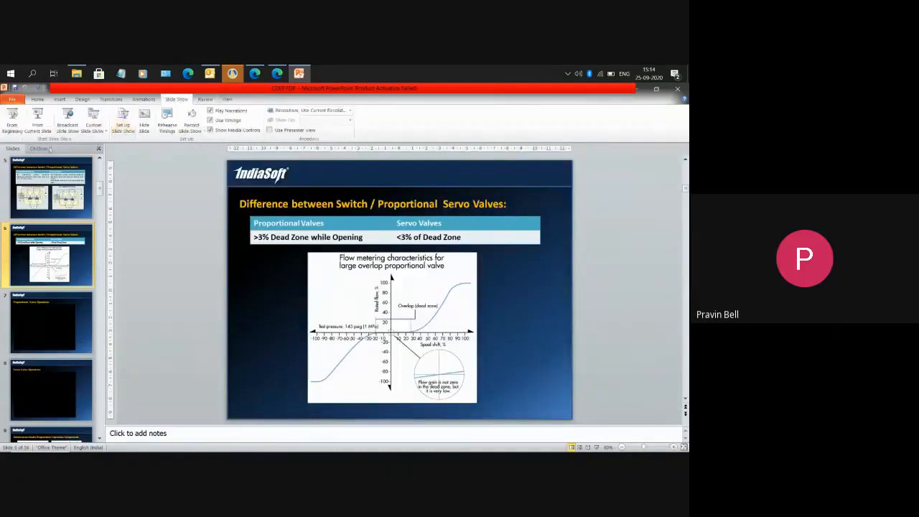
click(122, 118)
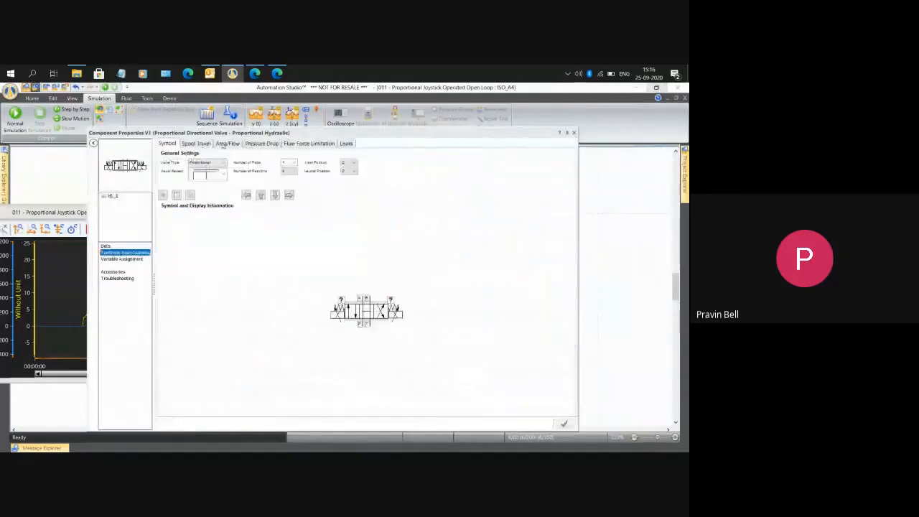
Close the proportional directional valve's Component Properties after reviewing its tabs
click(227, 144)
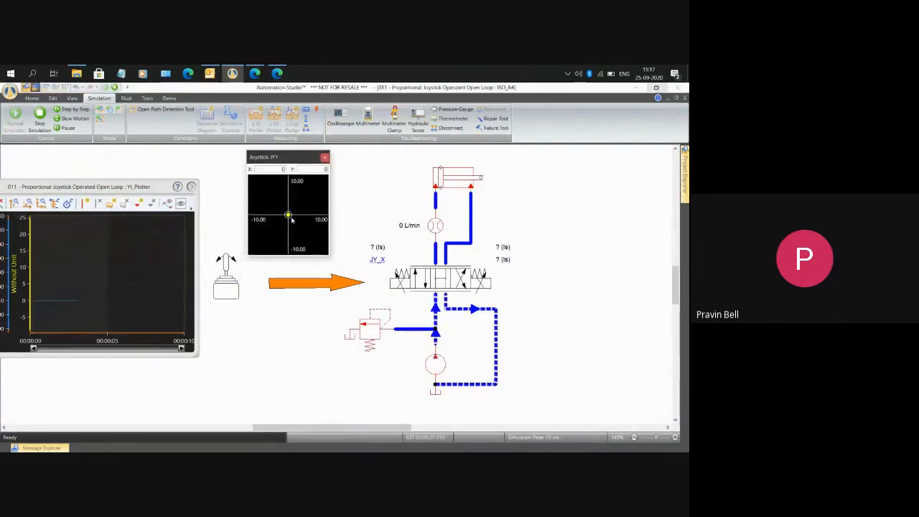
Push the joystick to shift the proportional valve, then bring up File > Open for another project
drag(288, 216, 302, 218)
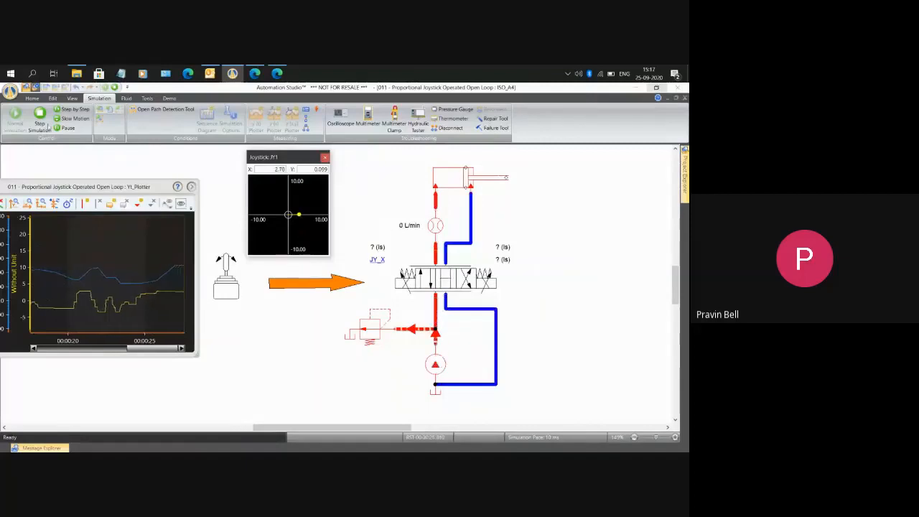
click(324, 156)
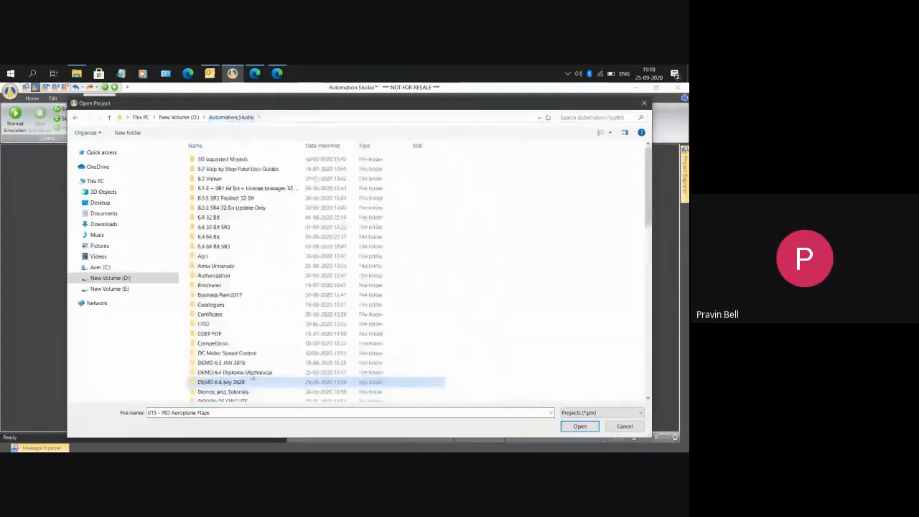
Enter the DEMO 6.4 Diploma Mechanical folder in the Open Project dialog
scroll(down, 3)
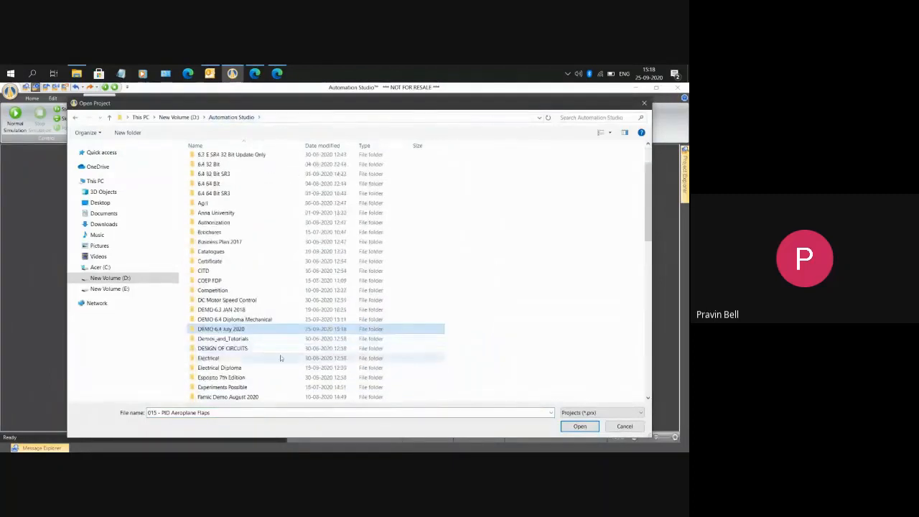
click(236, 319)
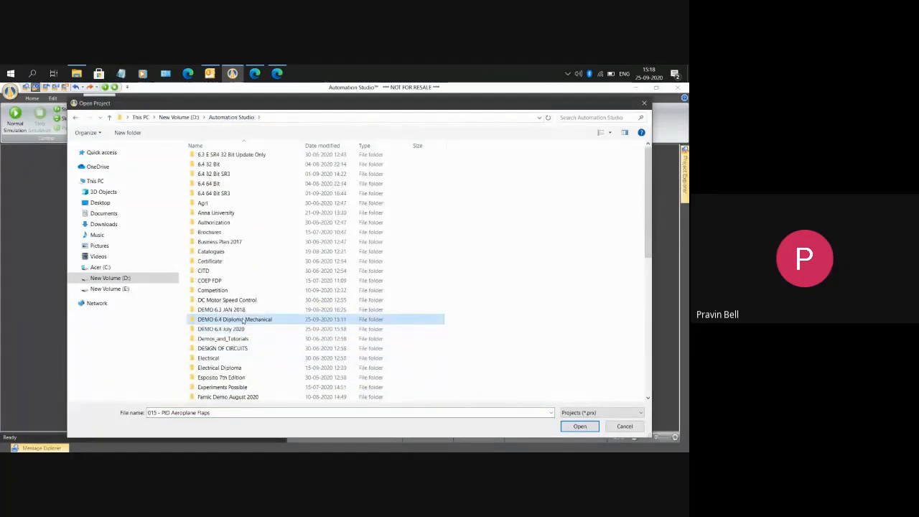
double_click(236, 319)
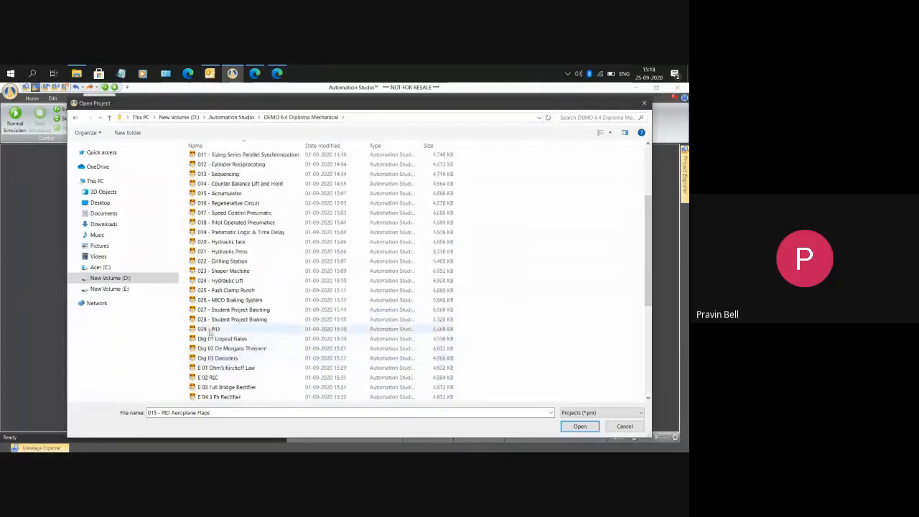
Open the 029 - PID project and stop its circuit action so the save prompt appears
click(580, 425)
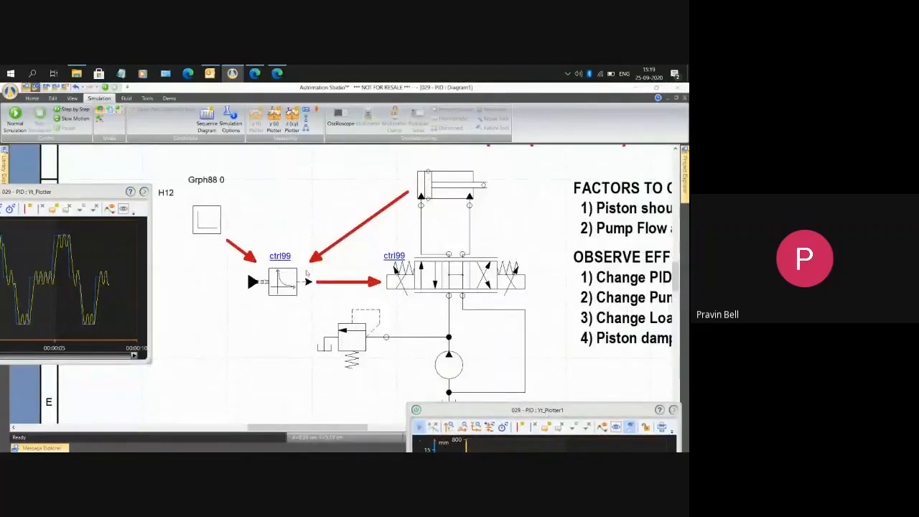
click(280, 281)
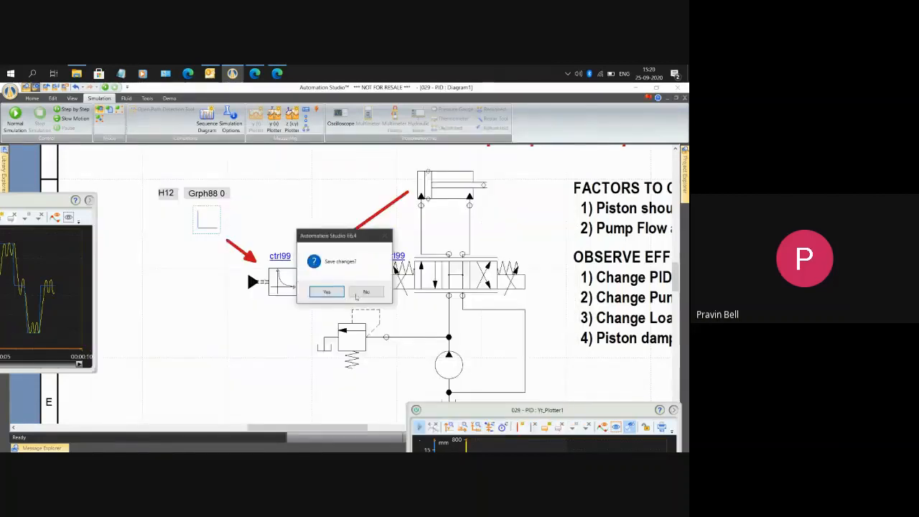
Answer the save prompt, check the cylinder's Position Sensor operating condition, and close its properties
click(365, 294)
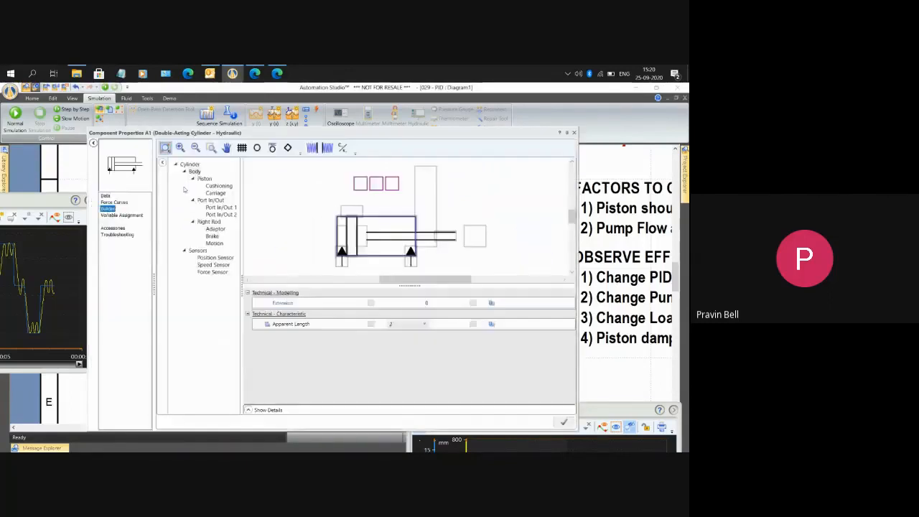
click(215, 258)
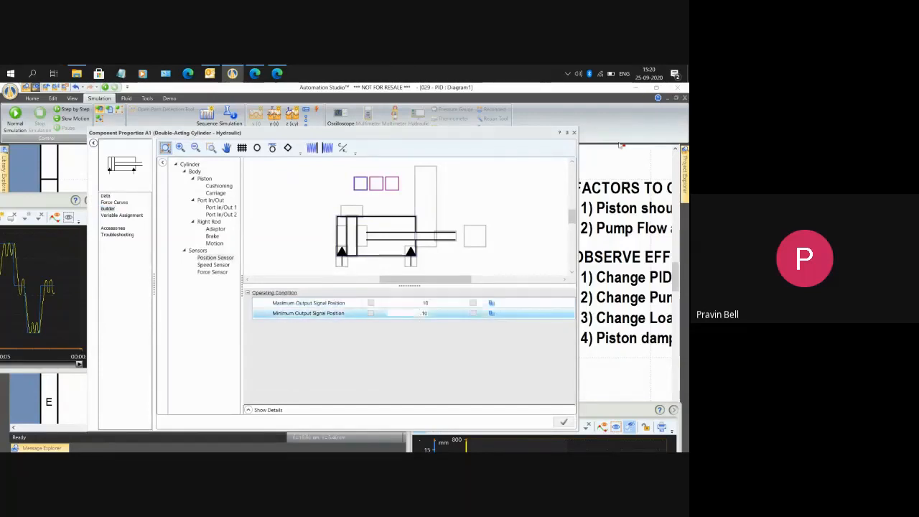
click(575, 132)
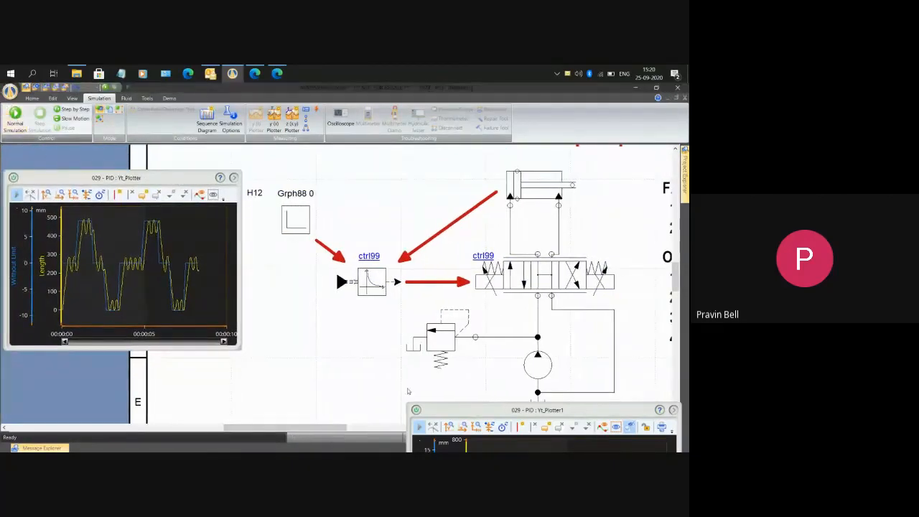
Launch Normal Simulation so the PID circuit animates flow and plots cylinder position
click(14, 118)
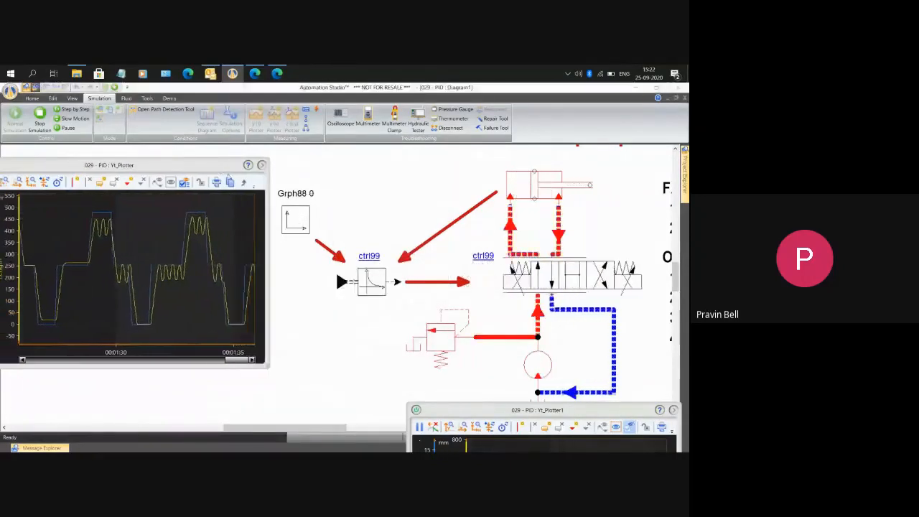
click(538, 365)
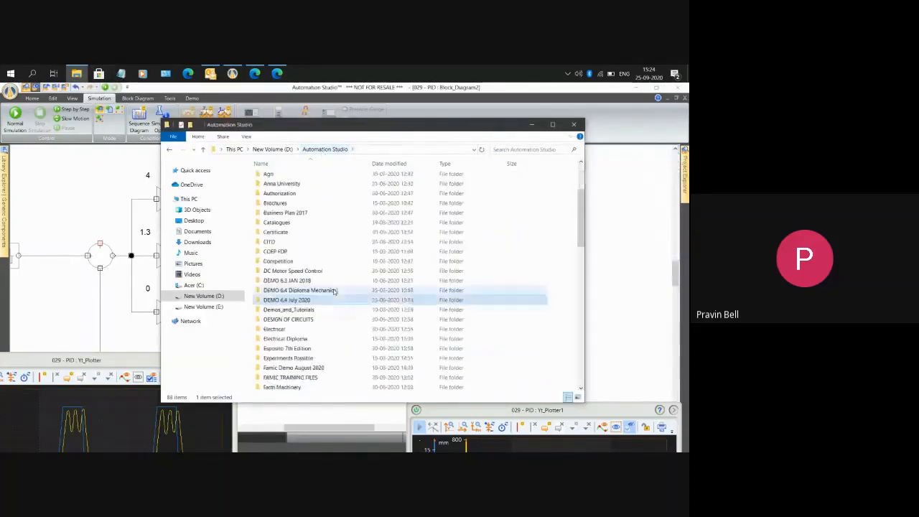
Scroll to the photo subfolder contents and open one of the robot project photos
scroll(down, 3)
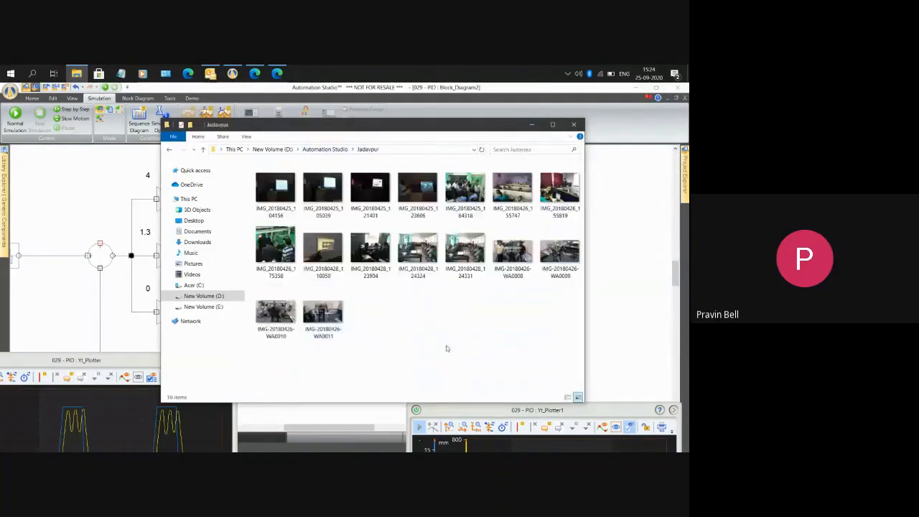
click(513, 256)
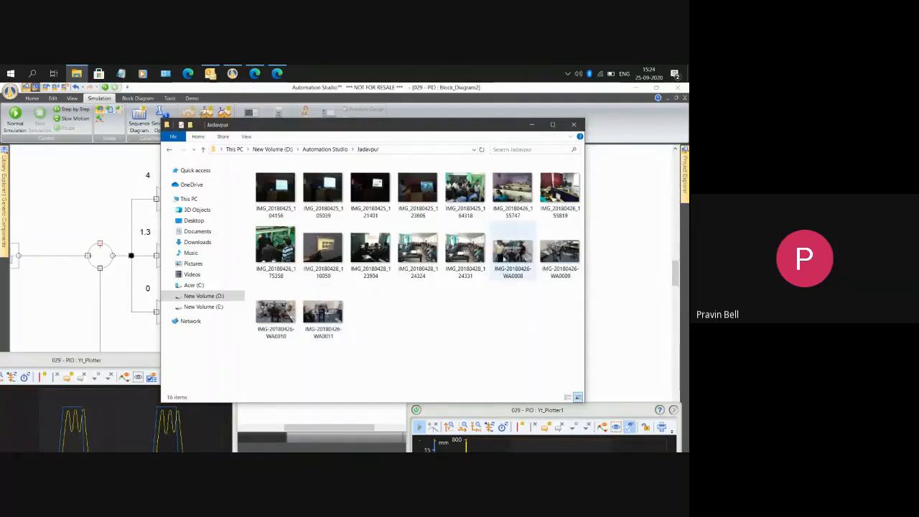
double_click(513, 255)
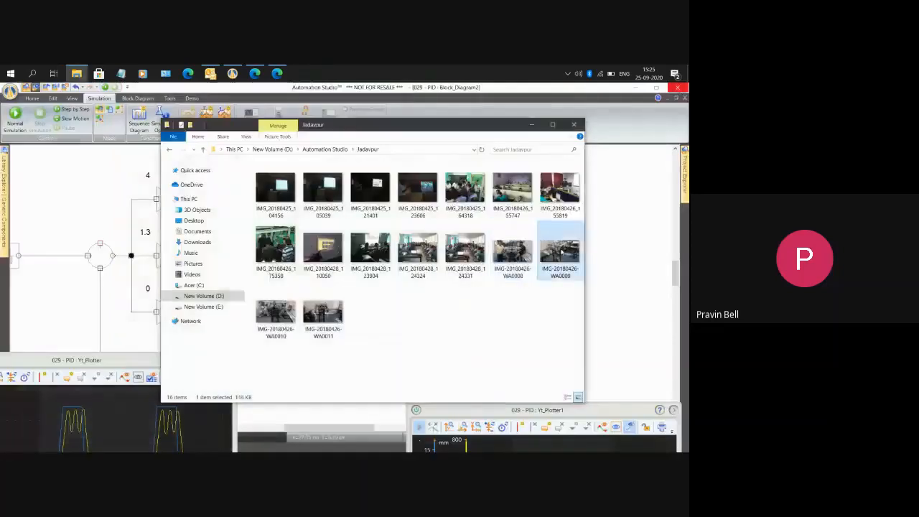
double_click(561, 250)
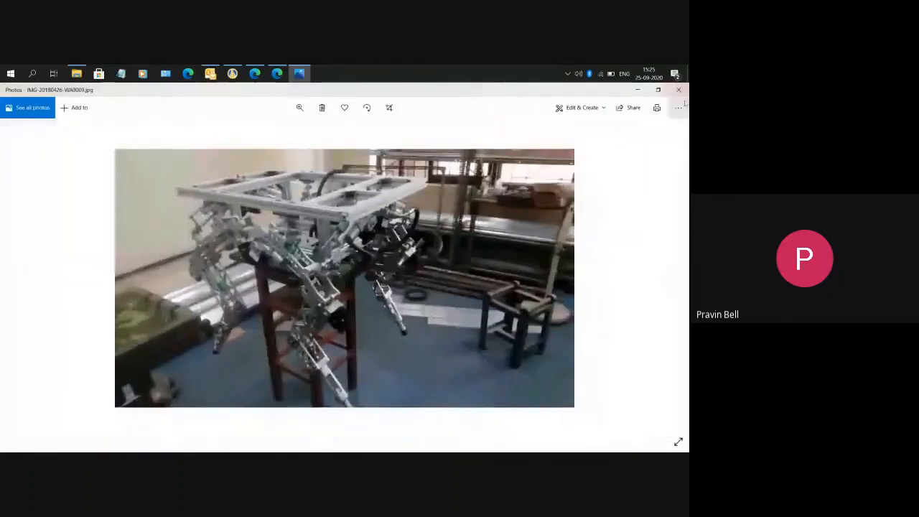
click(678, 89)
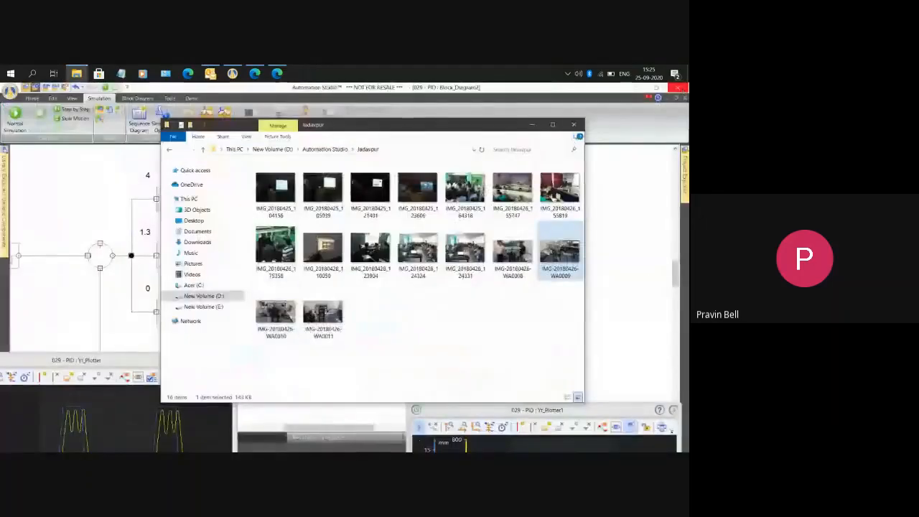